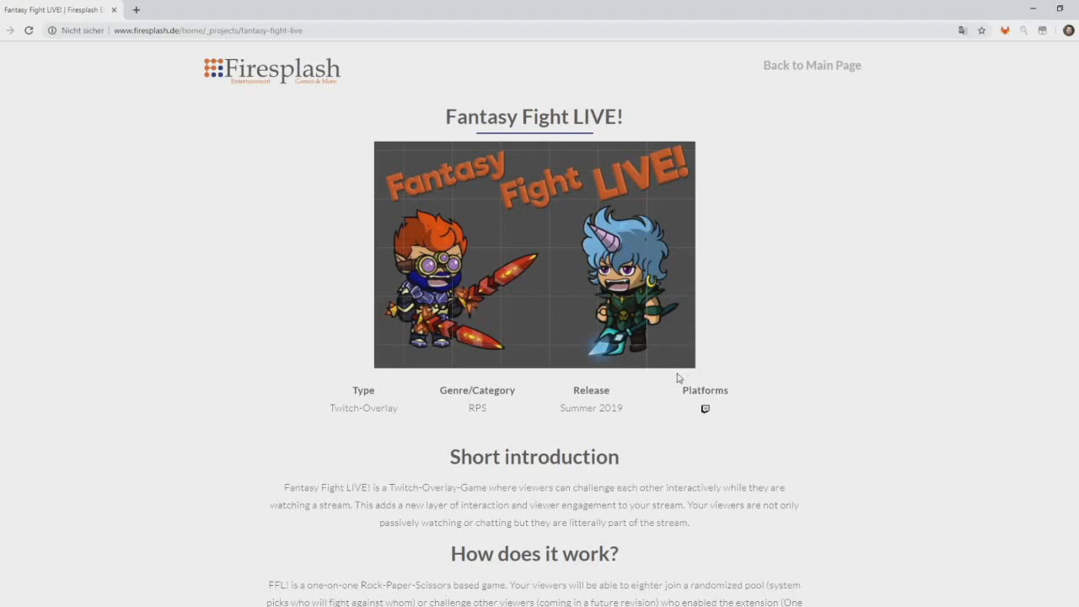
pyautogui.moveTo(738, 373)
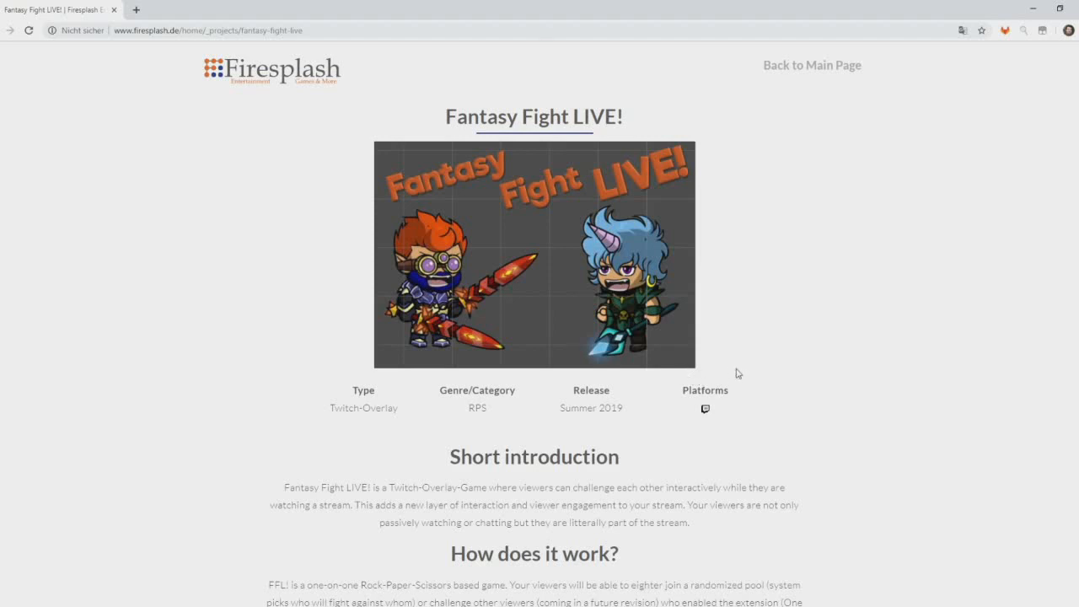
# Set Available Hero Picks to 4 Heroes and start FantasyFight LIVE.
pyautogui.scroll(-3)
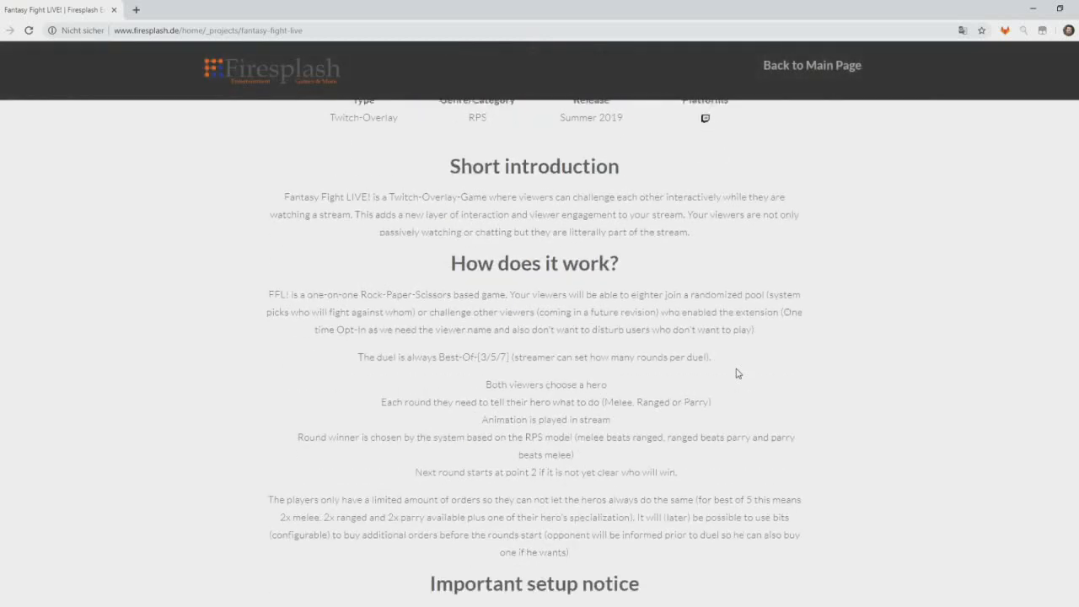
pyautogui.scroll(-3)
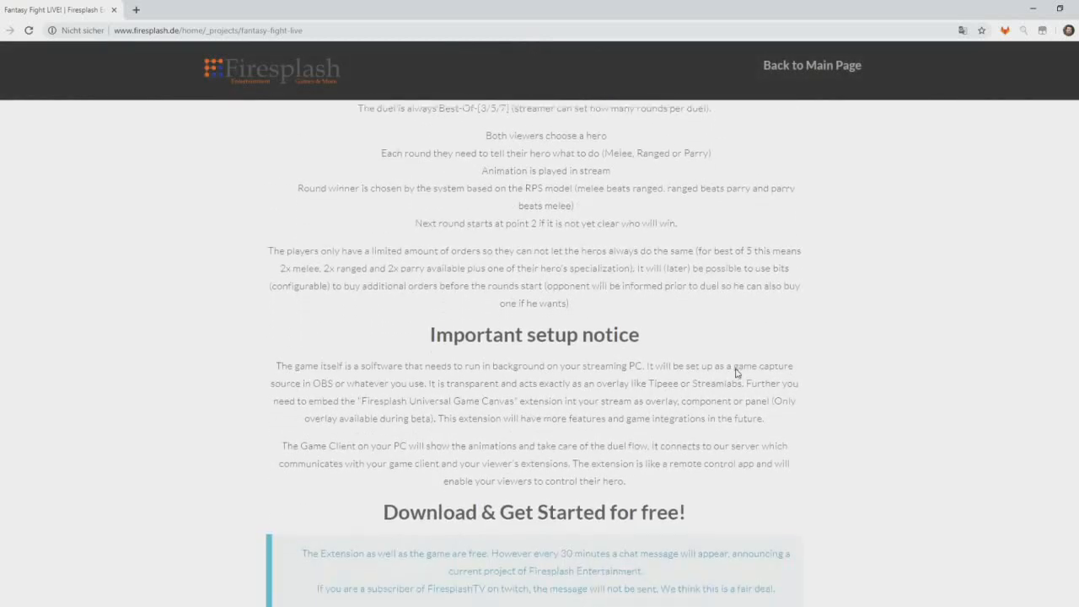
pyautogui.scroll(-3)
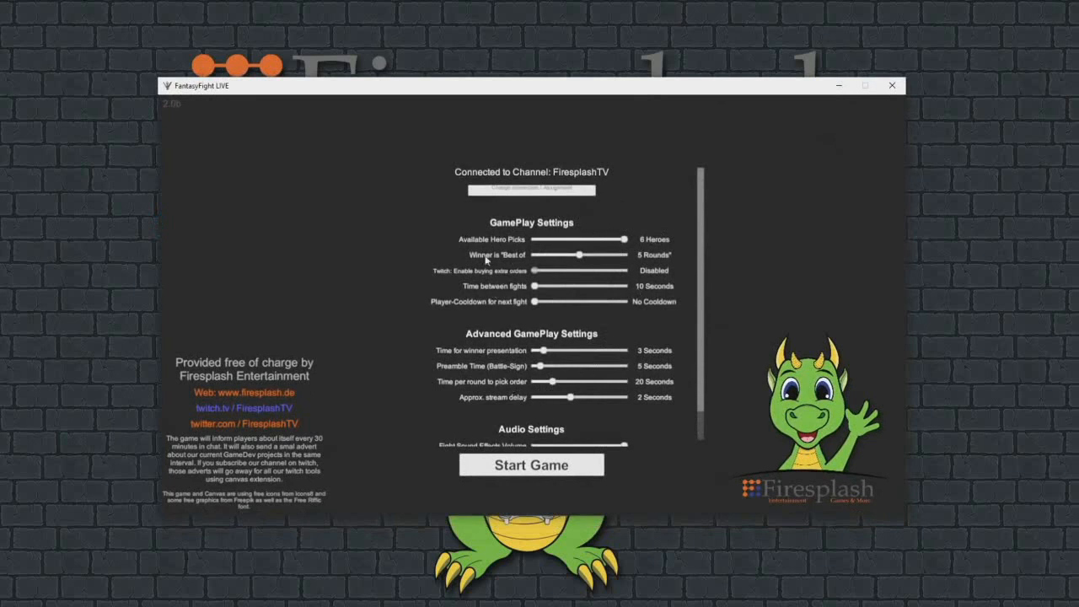
pyautogui.moveTo(622, 240); pyautogui.dragTo(589, 239)
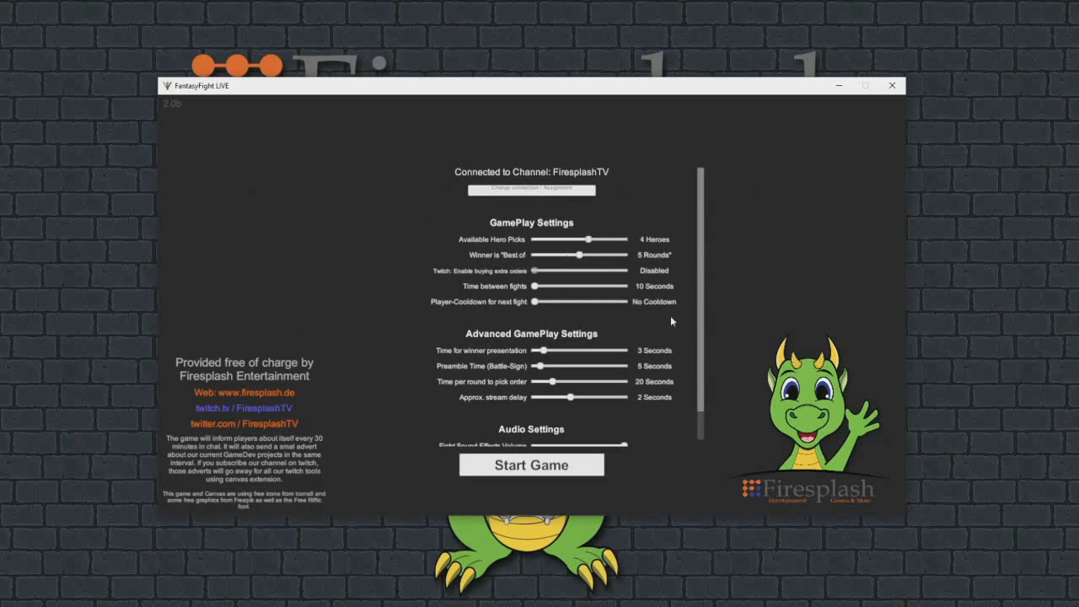
pyautogui.scroll(-3)
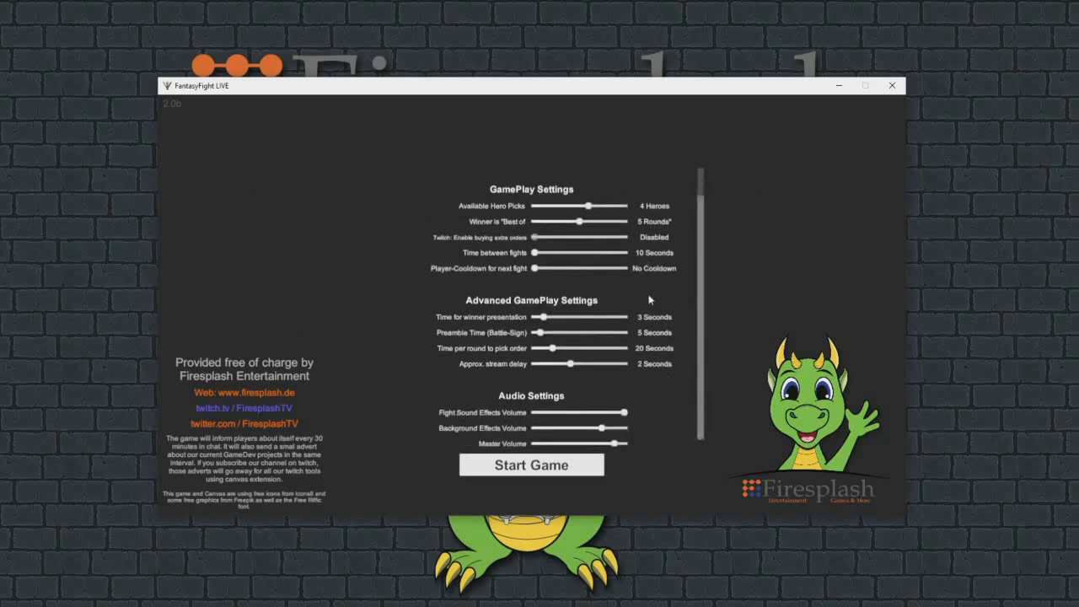
pyautogui.moveTo(634, 374)
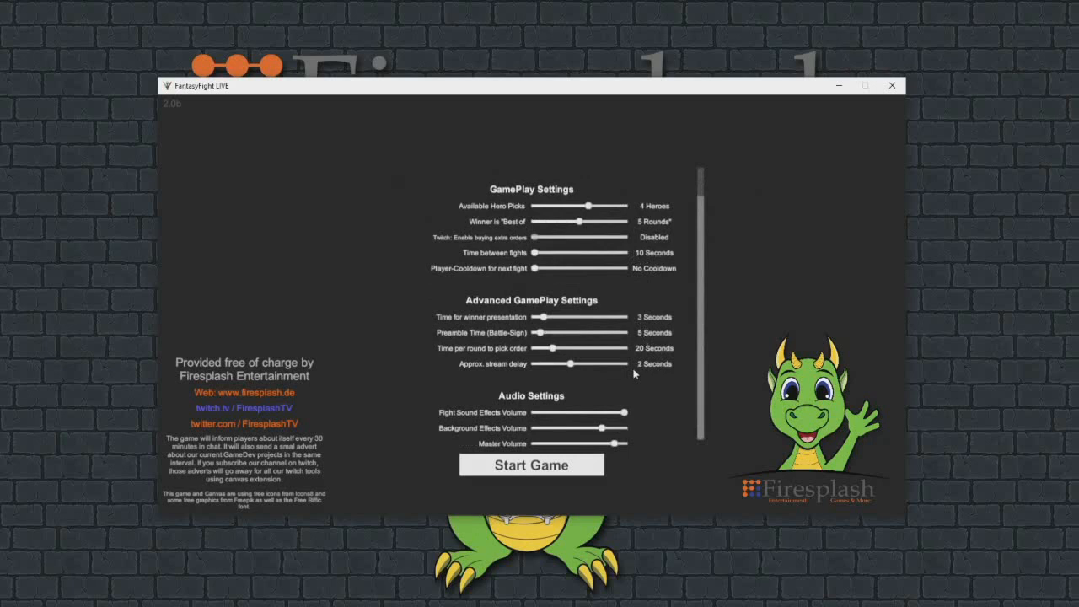
pyautogui.moveTo(402, 497)
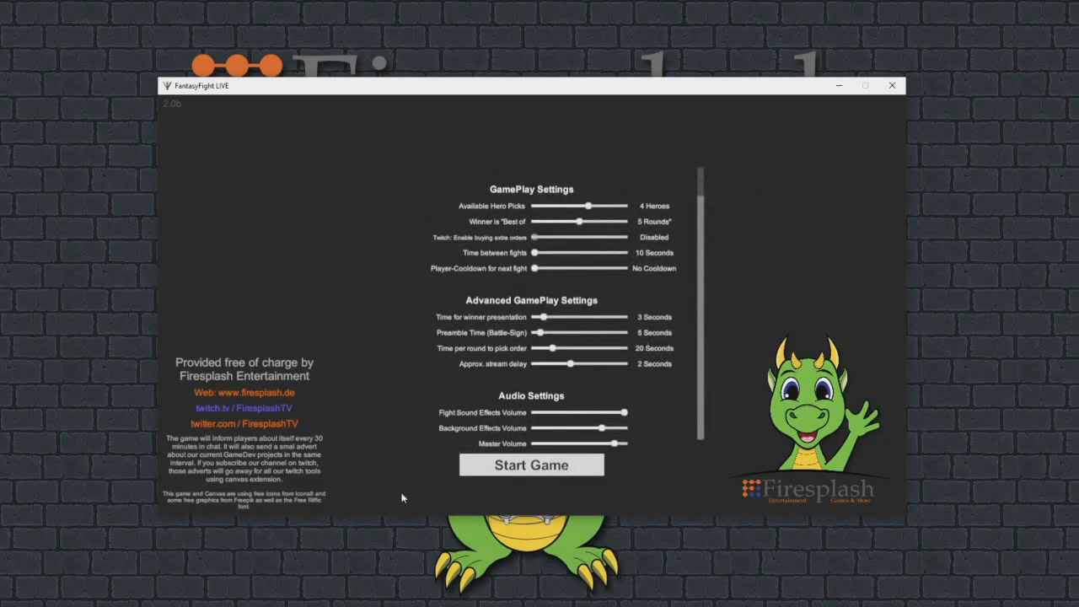
pyautogui.click(531, 465)
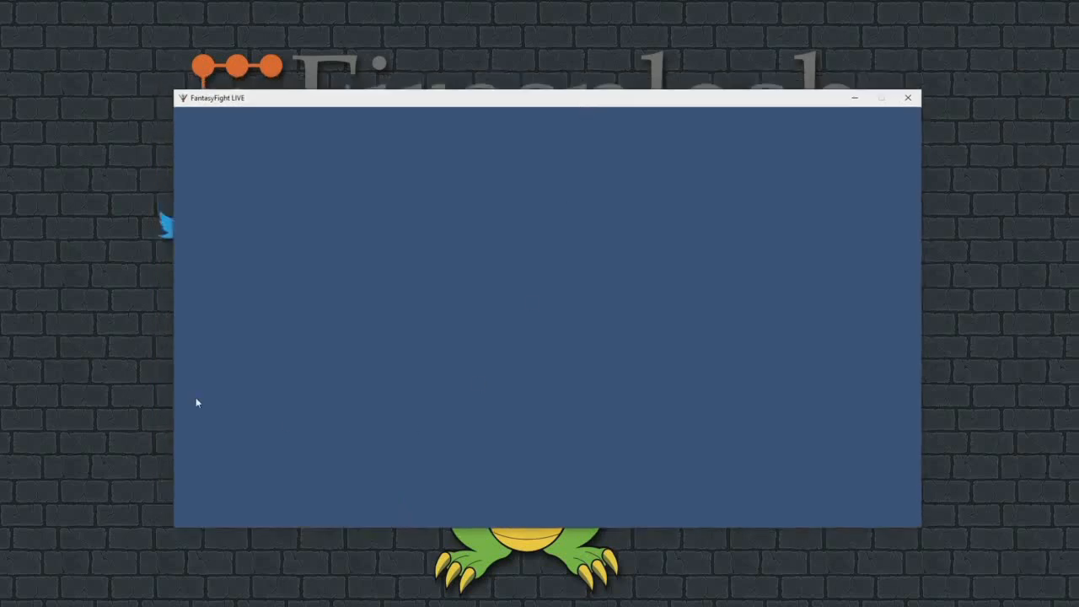
pyautogui.moveTo(589, 386)
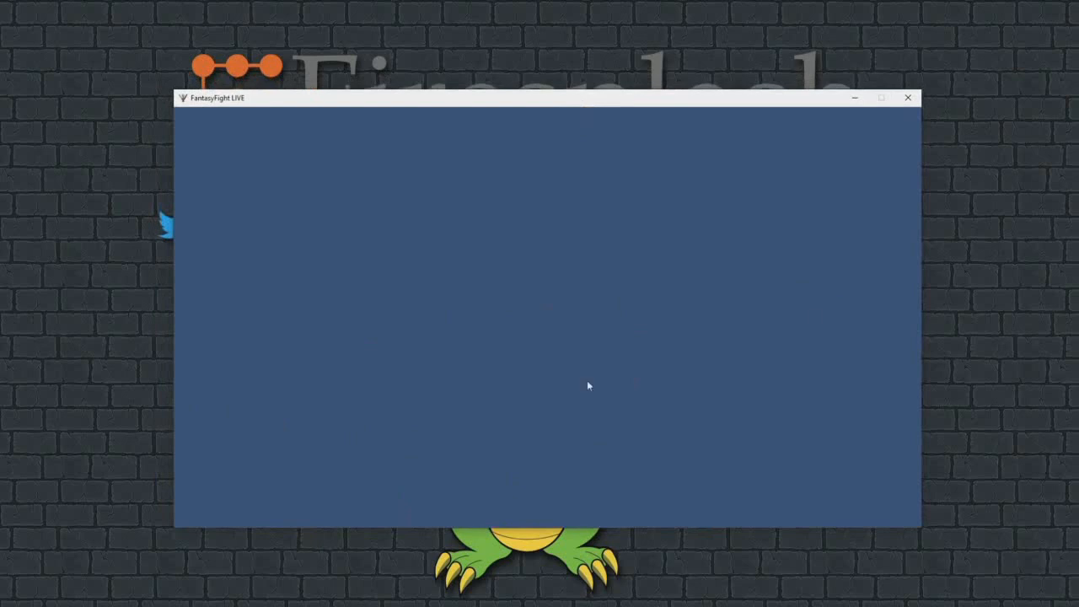
pyautogui.moveTo(723, 173)
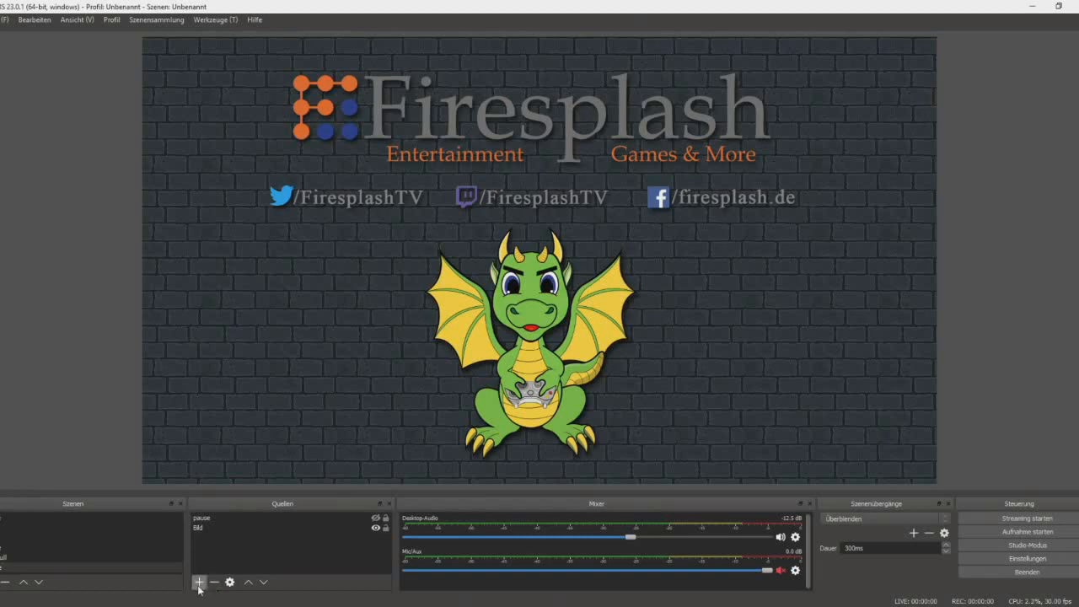
# Add a Spielaufnahme source named 'Spielaufnahme FFL' to the scene.
pyautogui.click(199, 583)
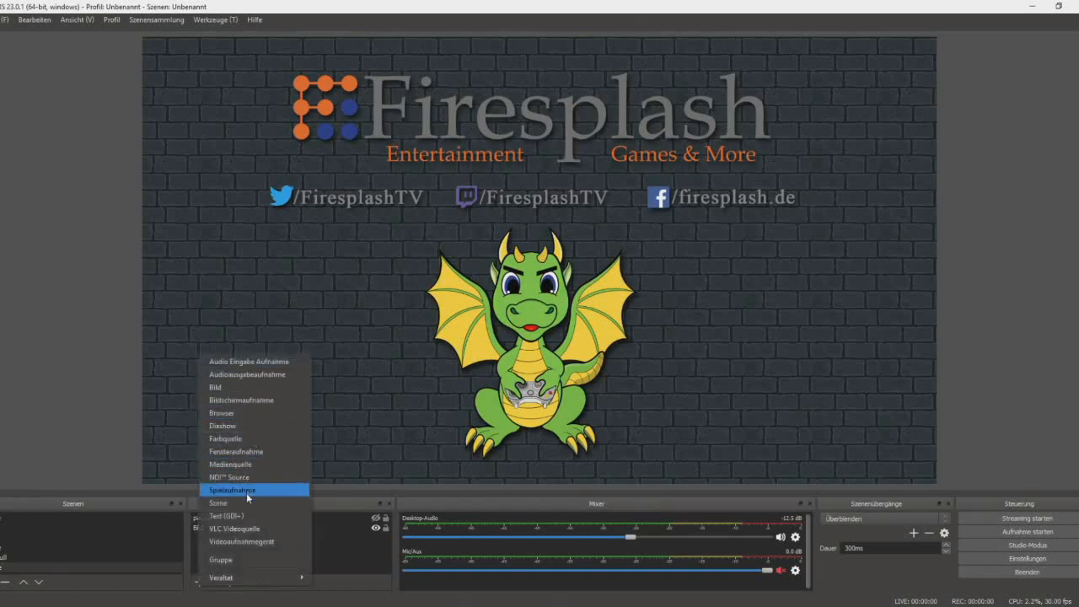
pyautogui.click(232, 489)
pyautogui.write('Spielaufnahme FFL')
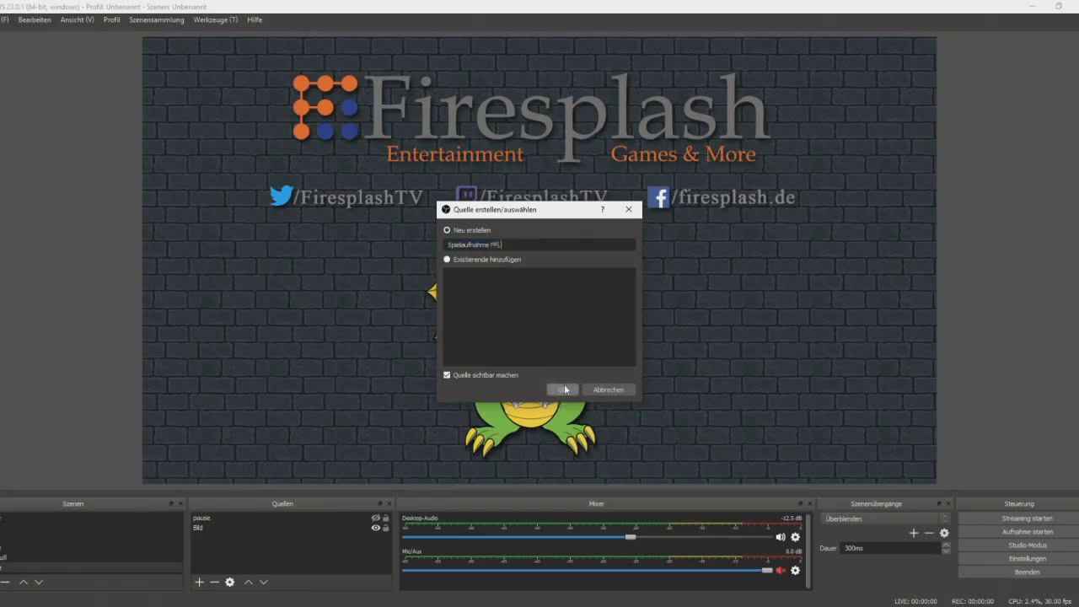
pyautogui.click(562, 388)
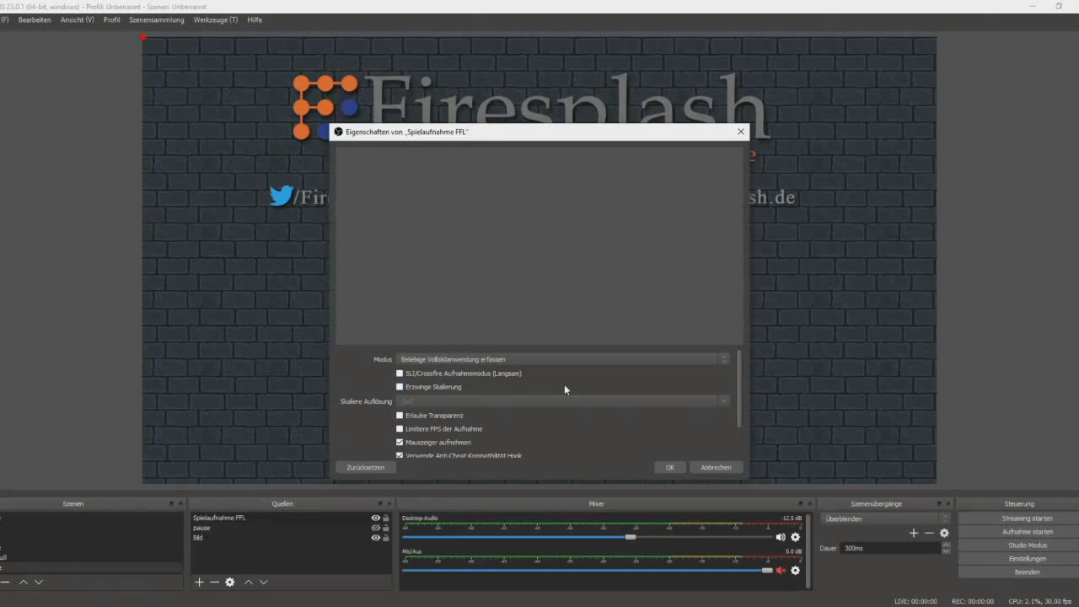
# Set Modus to Bestimmtes Fenster erfassen and choose the FantasyFightLIVE.exe window.
pyautogui.click(559, 358)
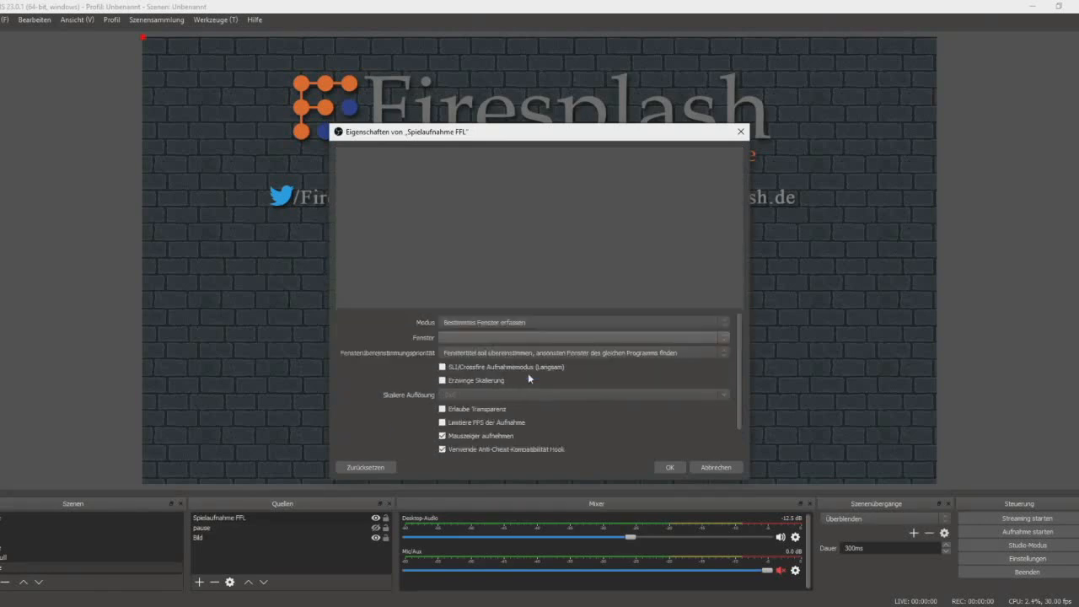
pyautogui.click(581, 337)
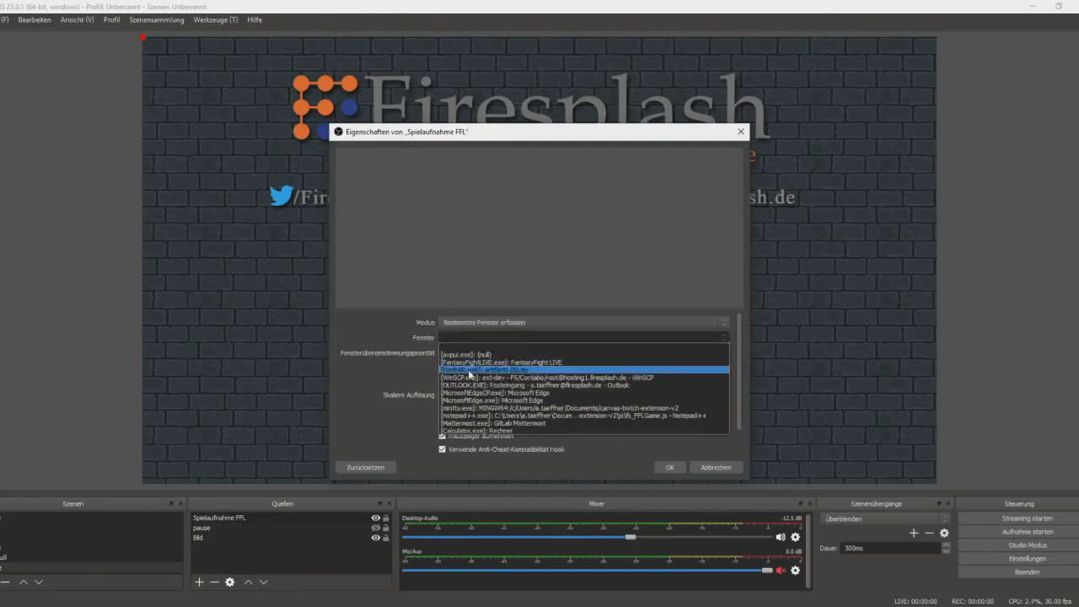
pyautogui.click(506, 361)
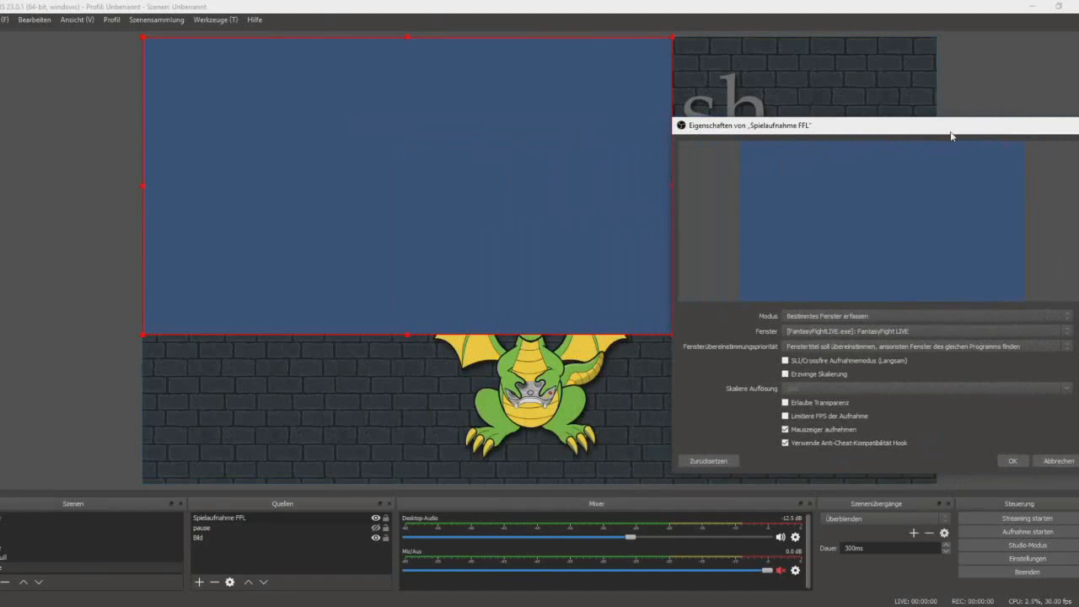
pyautogui.moveTo(439, 238)
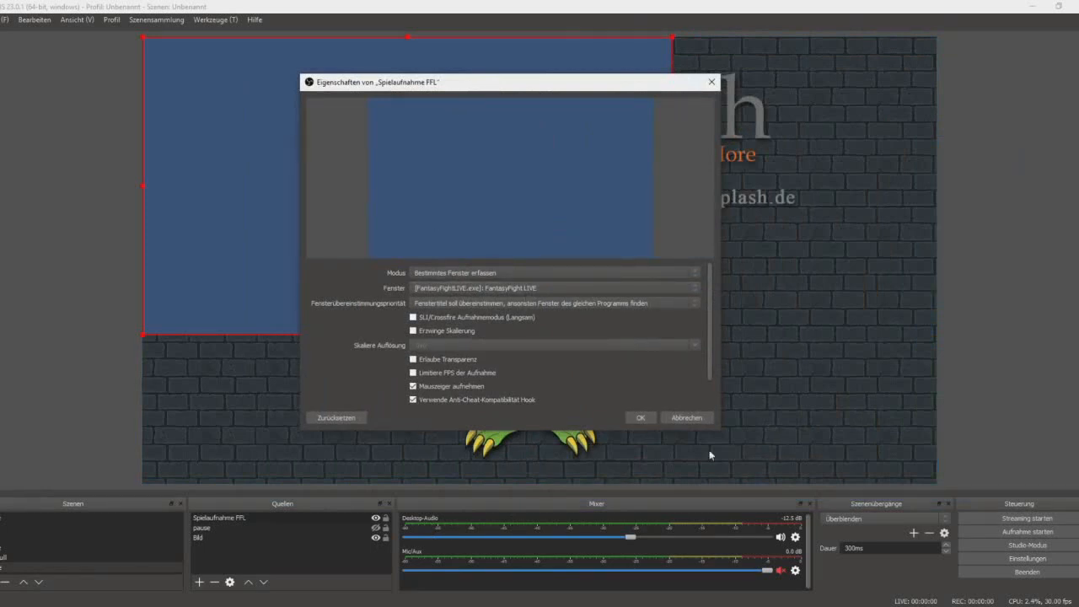
pyautogui.moveTo(497, 326)
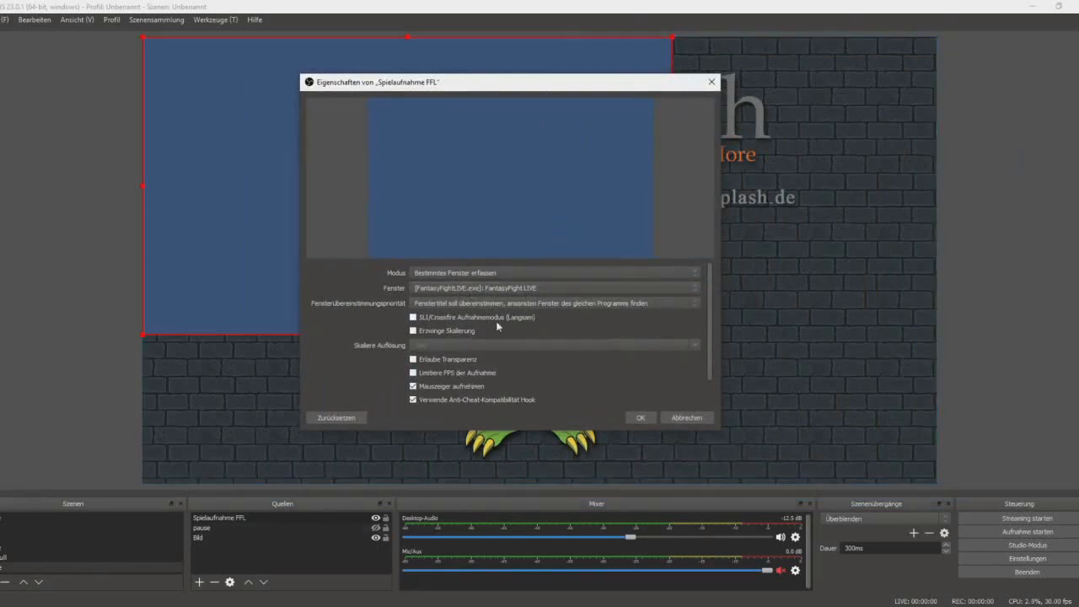
pyautogui.moveTo(462, 349)
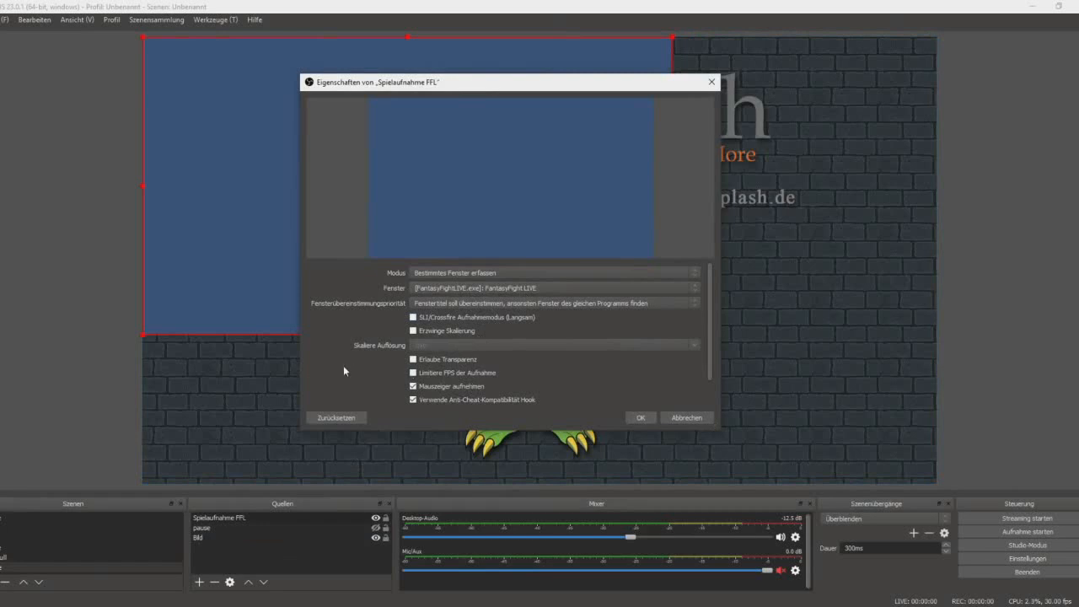
pyautogui.moveTo(369, 346)
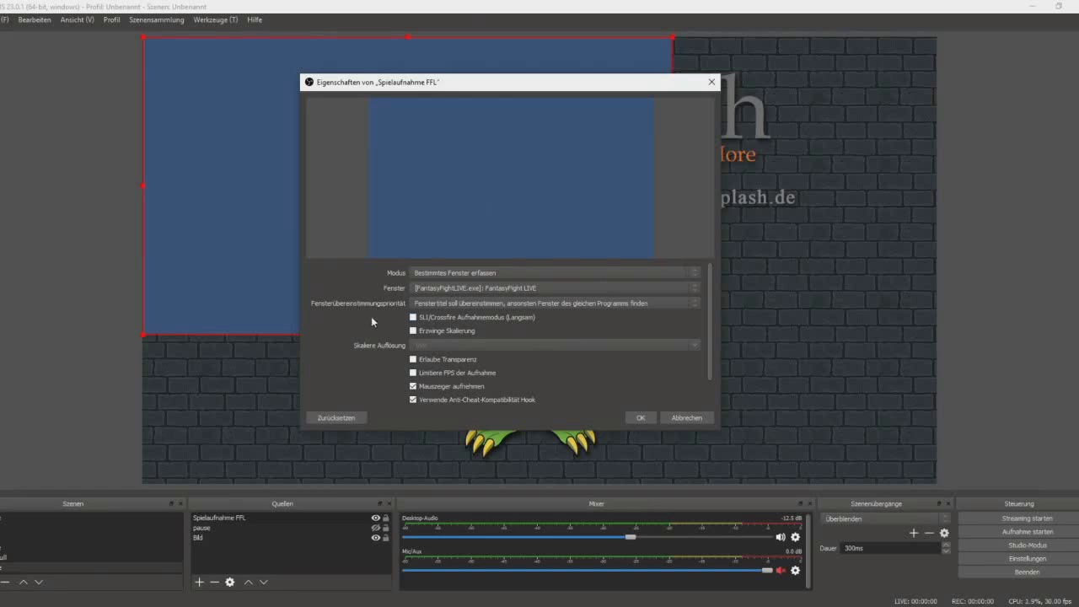
pyautogui.click(413, 359)
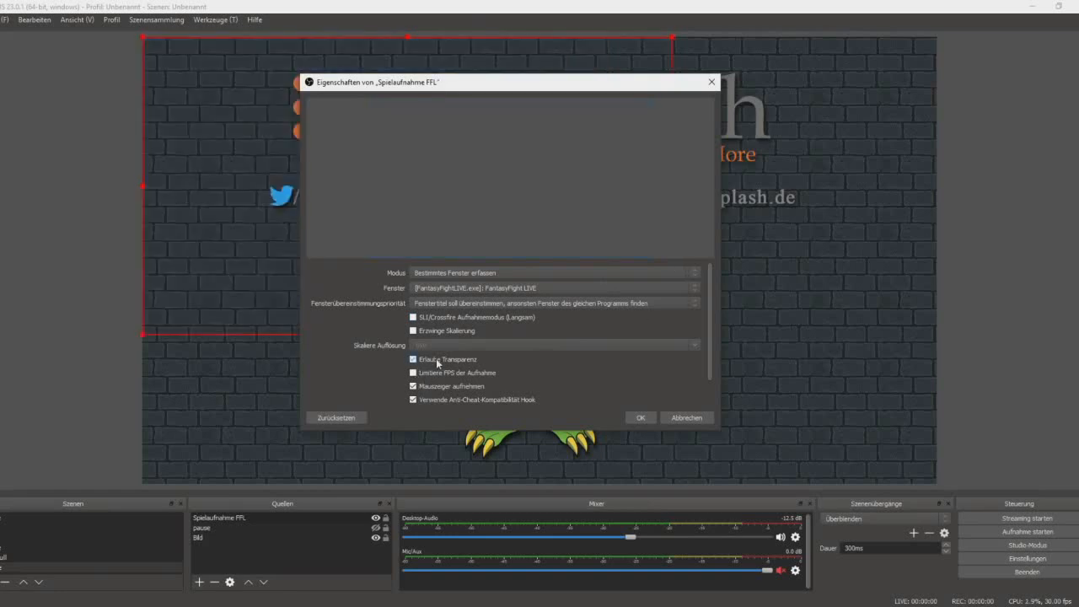
pyautogui.click(413, 359)
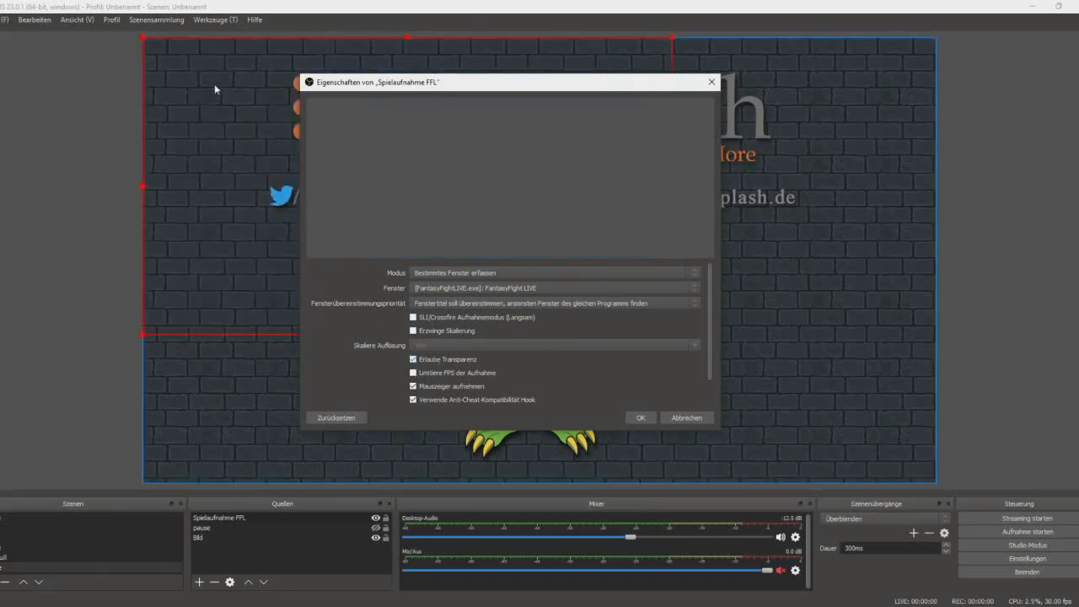
pyautogui.moveTo(689, 415)
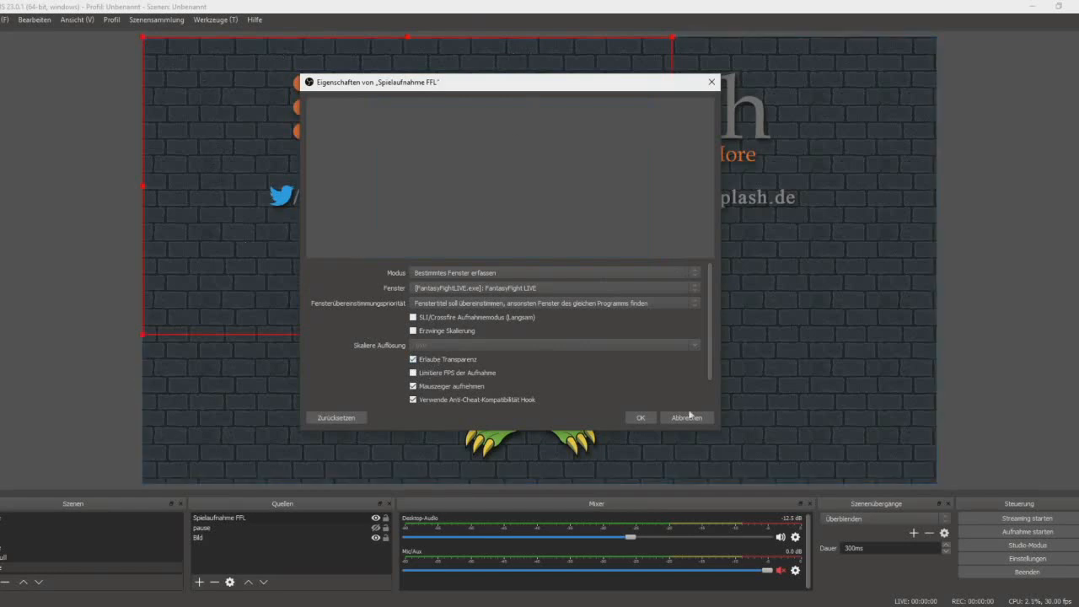
pyautogui.click(687, 417)
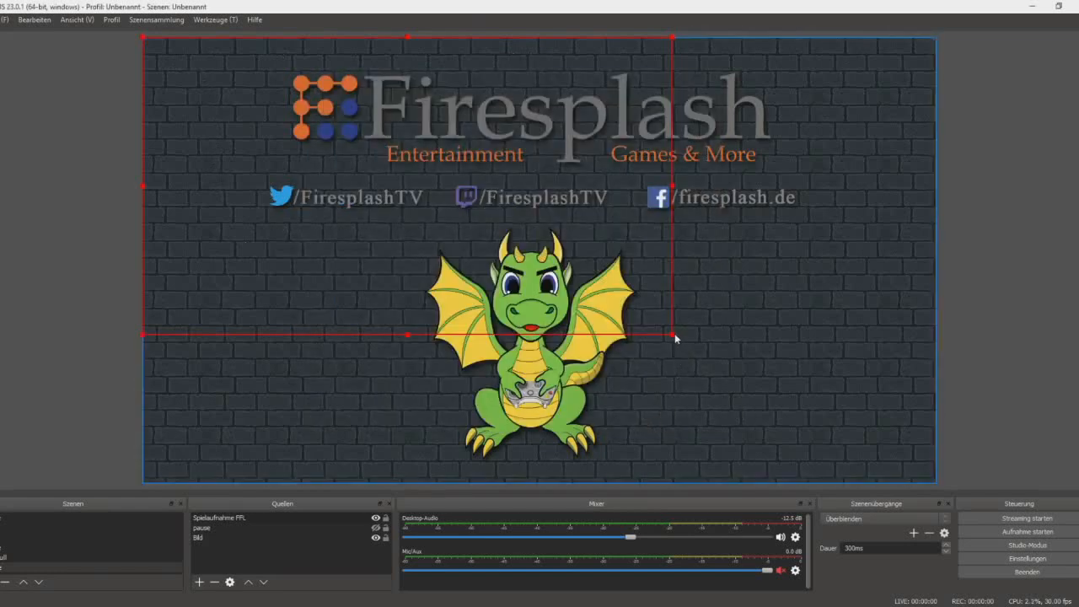
pyautogui.moveTo(676, 335); pyautogui.dragTo(908, 472)
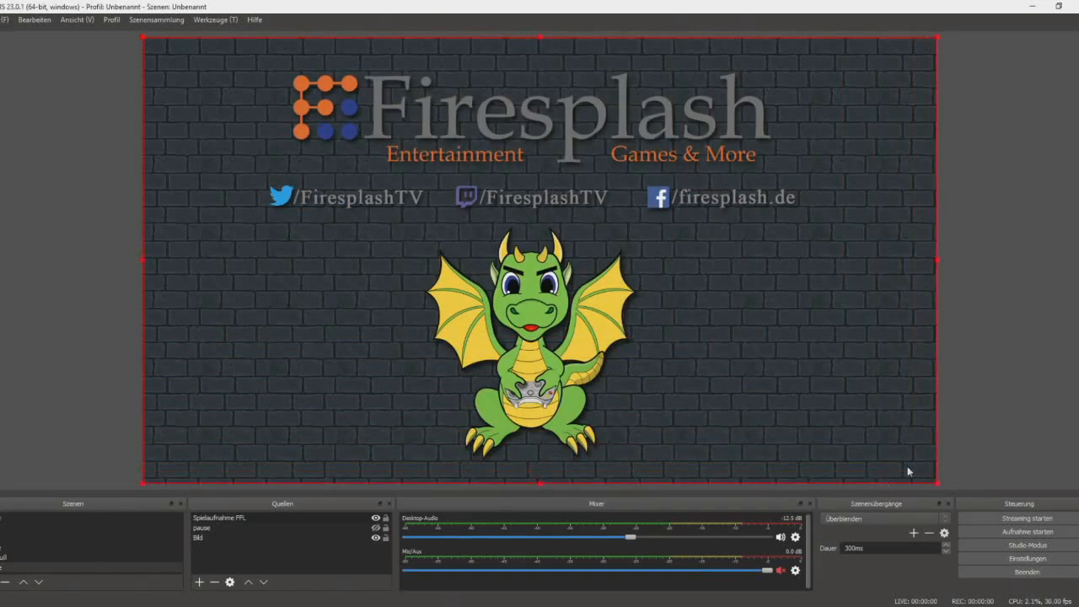
pyautogui.moveTo(989, 247)
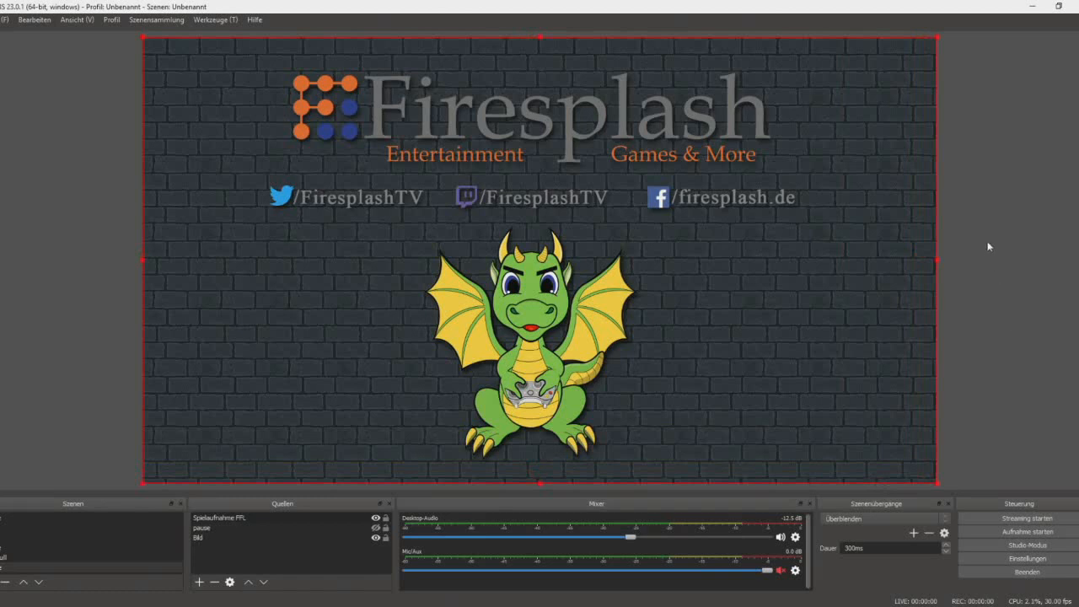
pyautogui.moveTo(280, 408)
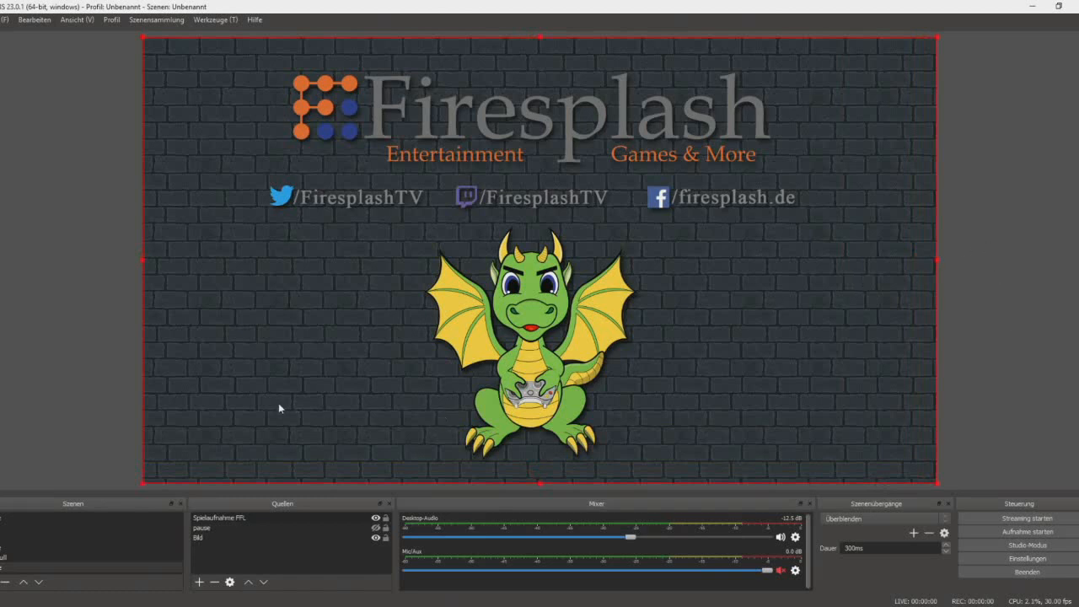
pyautogui.moveTo(331, 370)
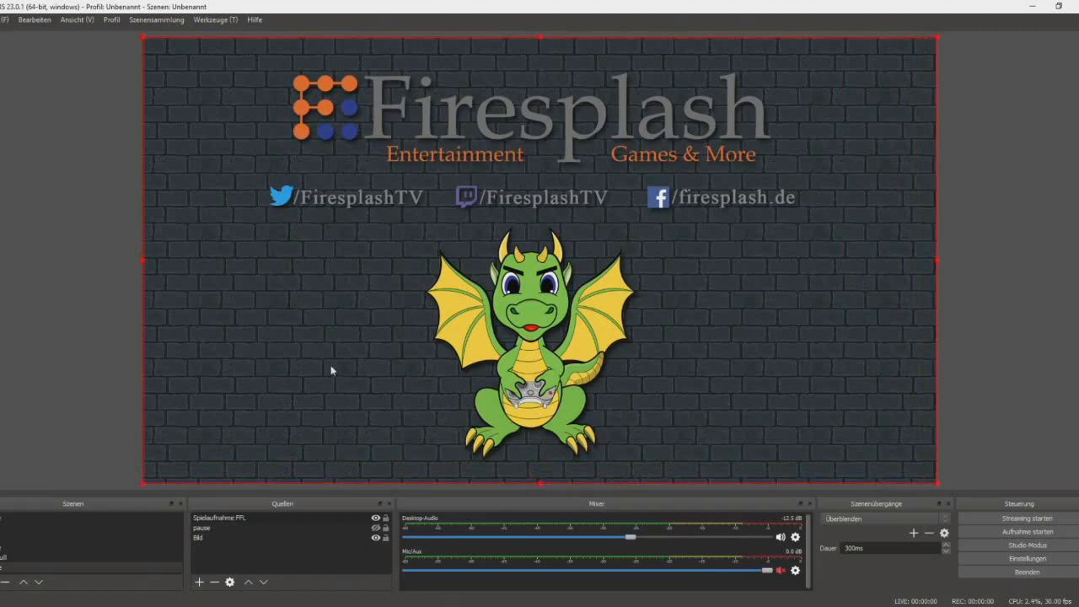
pyautogui.moveTo(414, 368)
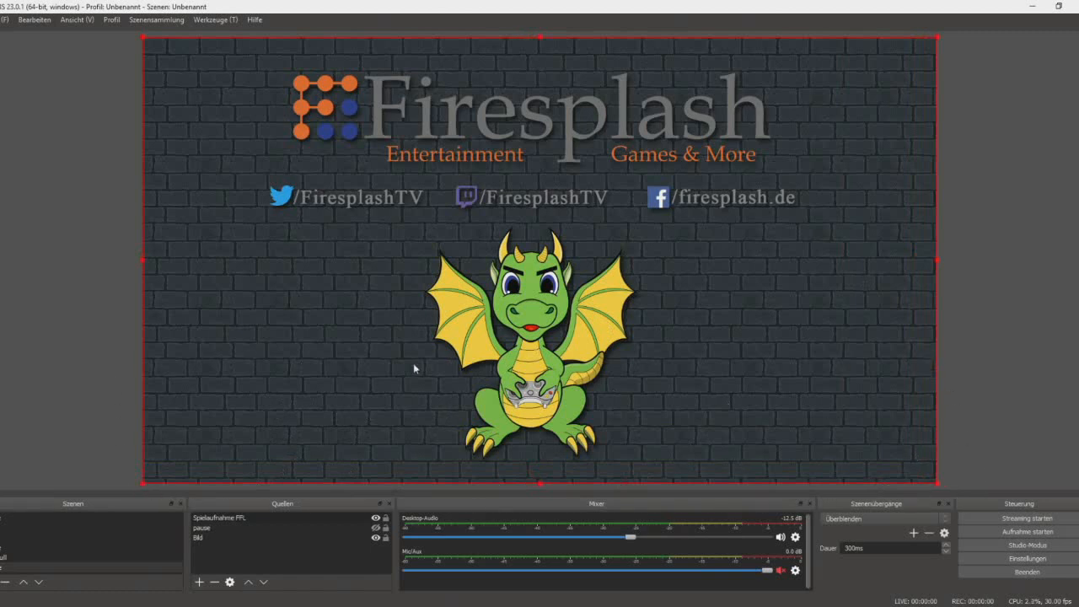
pyautogui.moveTo(910, 288)
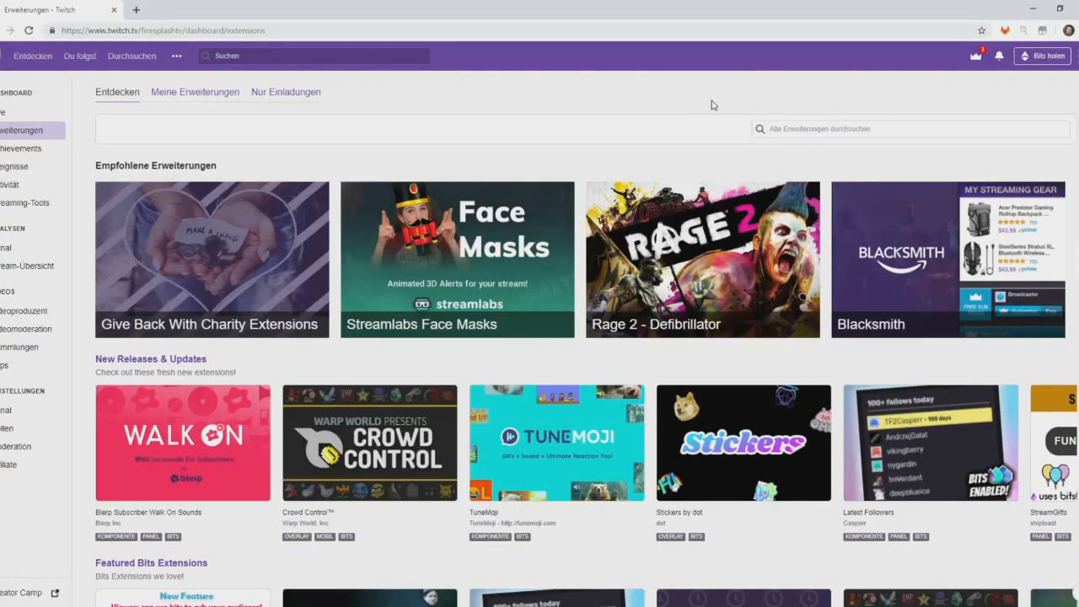
pyautogui.moveTo(712, 105)
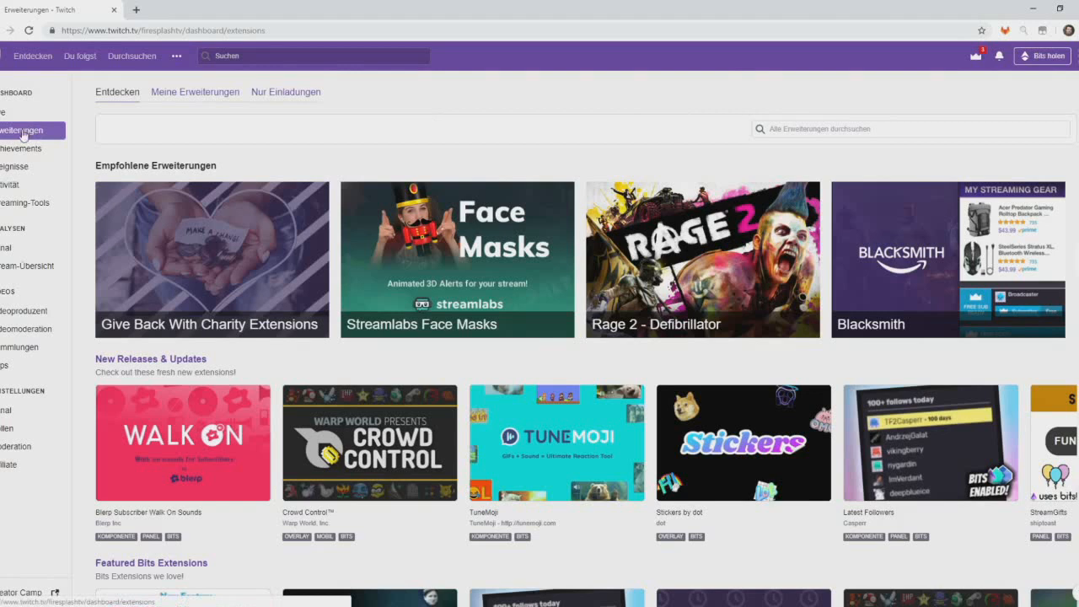
# Search 'firesplash' and install Firesplash Game- & Tool-Canvas 0.0.1, closing the configure notice.
pyautogui.click(910, 129)
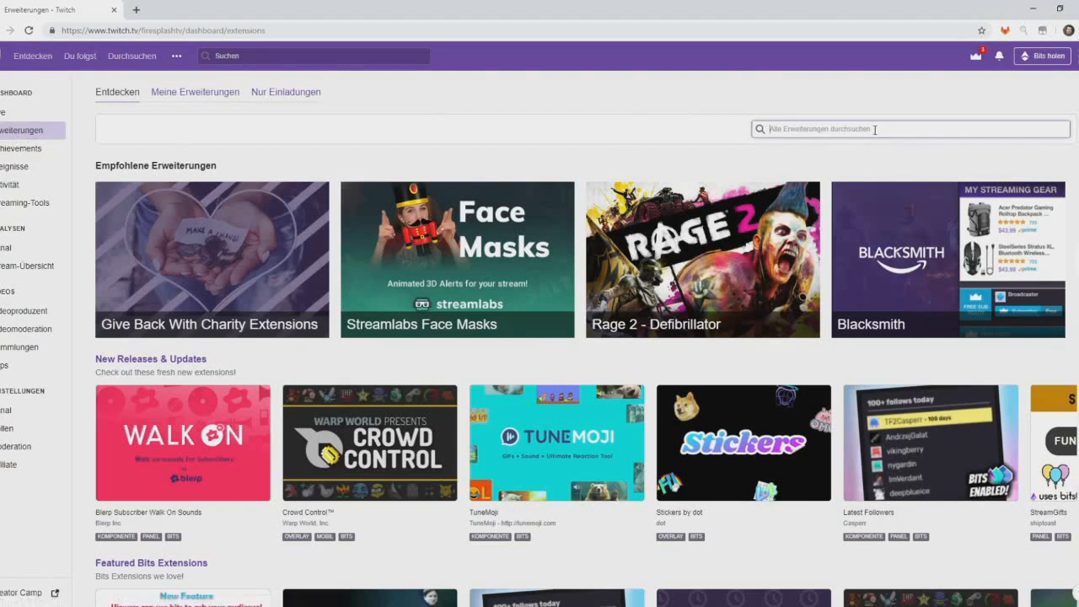
pyautogui.write('firesplash')
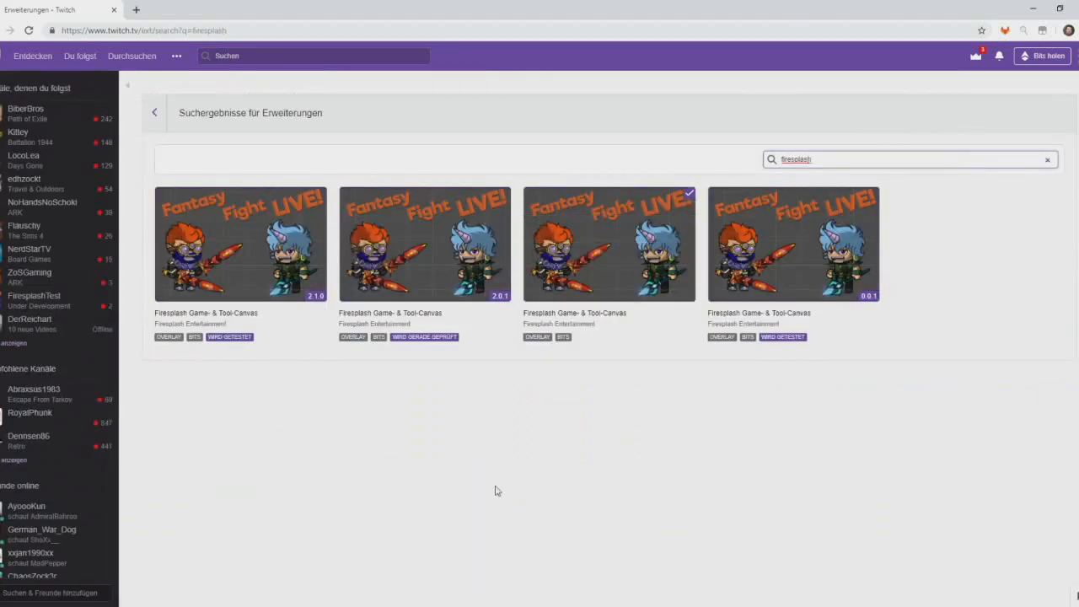
pyautogui.moveTo(180, 380)
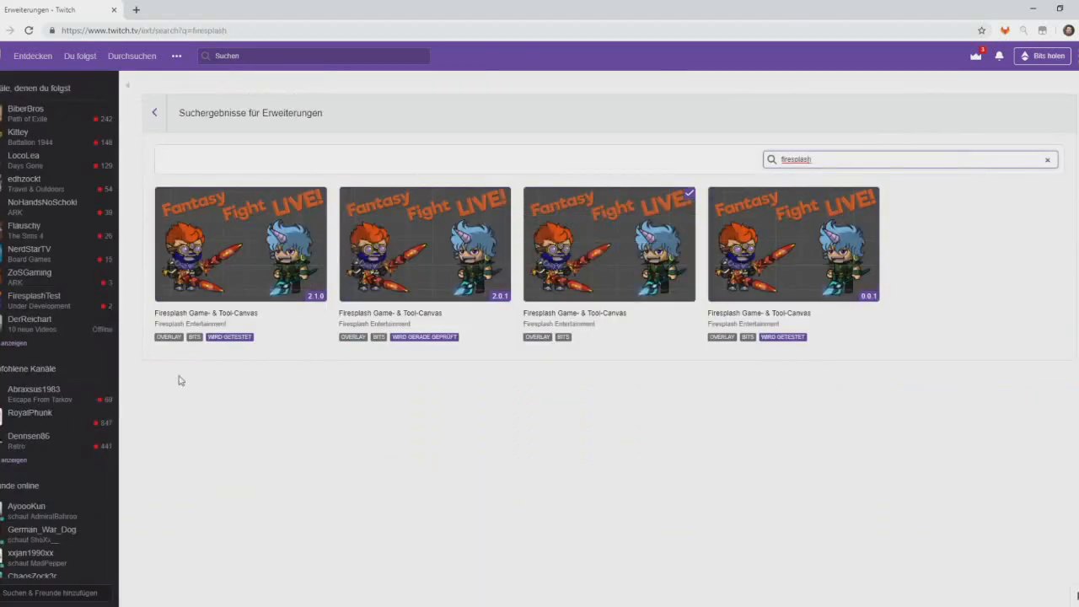
pyautogui.moveTo(761, 426)
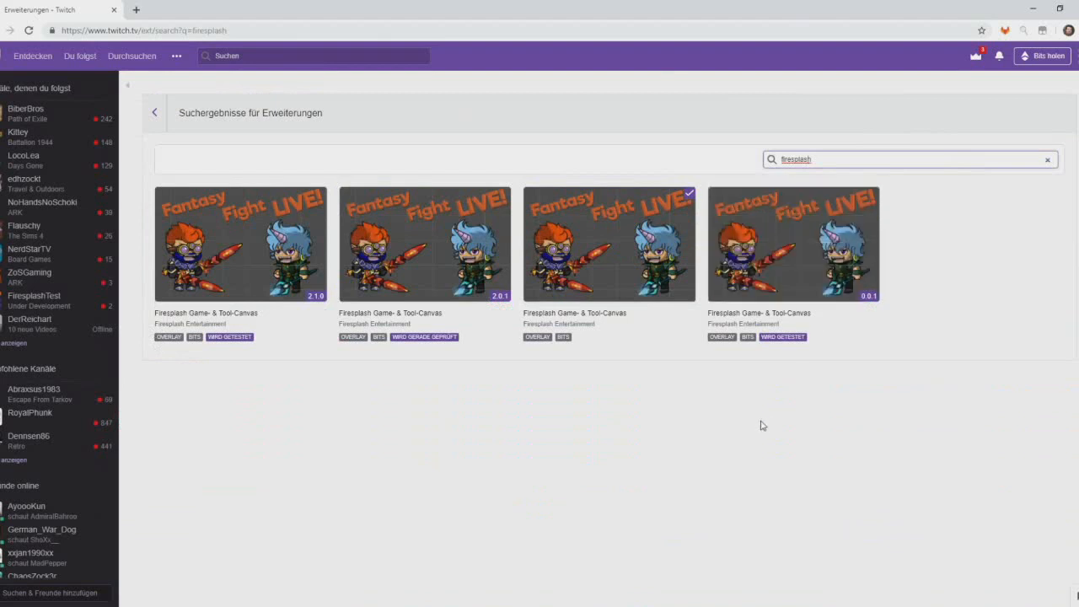
pyautogui.moveTo(692, 420)
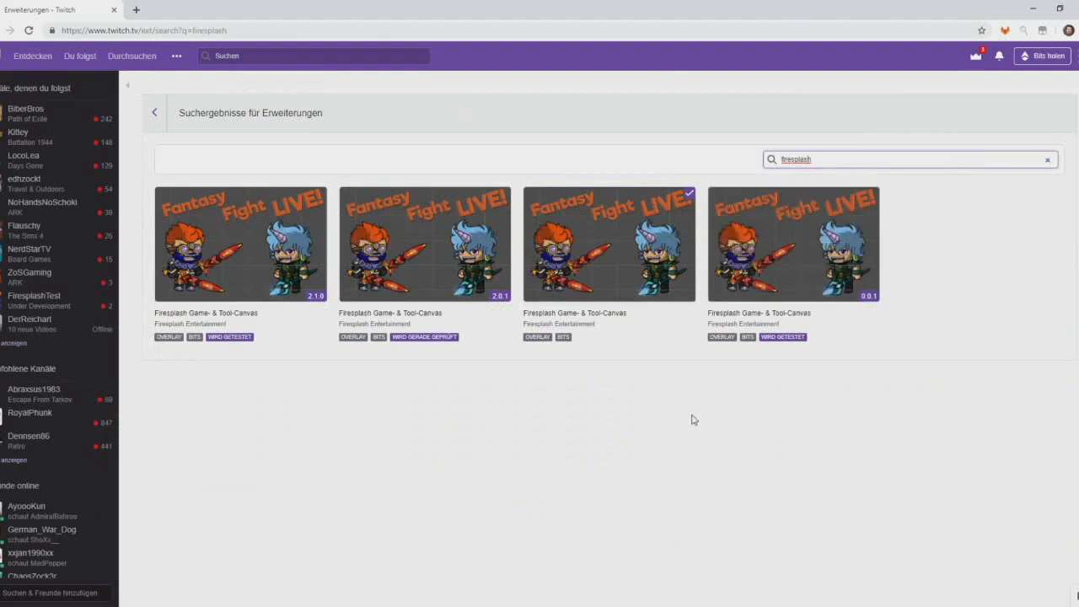
pyautogui.moveTo(668, 423)
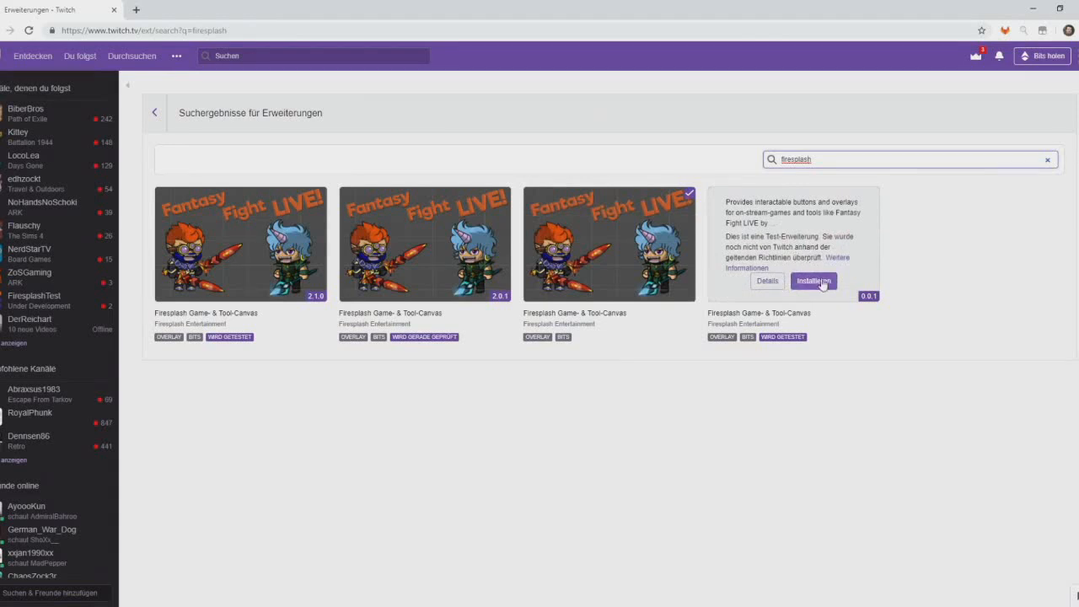
pyautogui.click(813, 281)
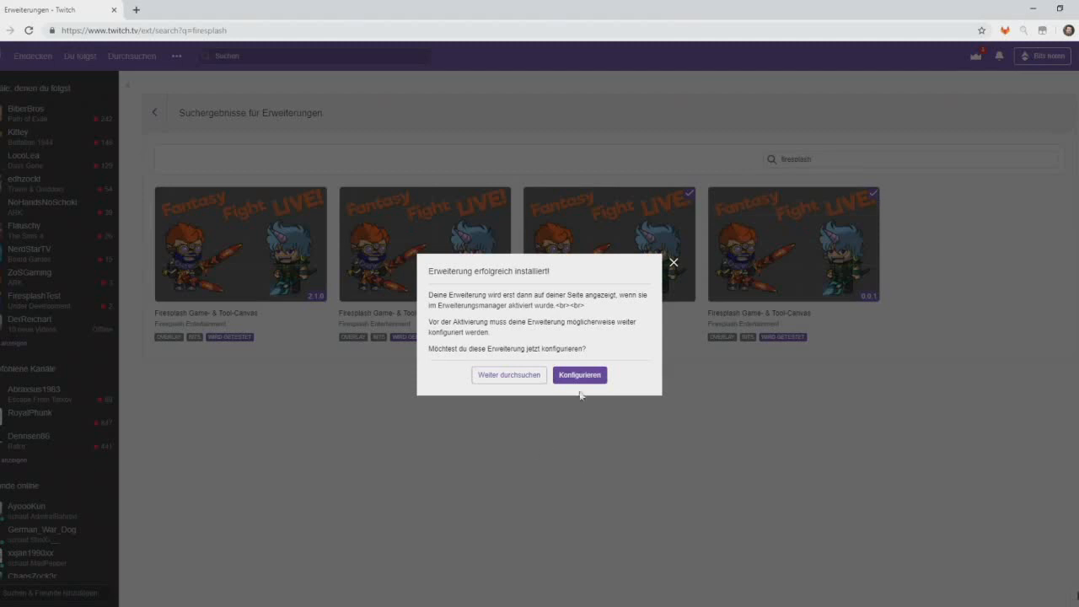
pyautogui.click(579, 375)
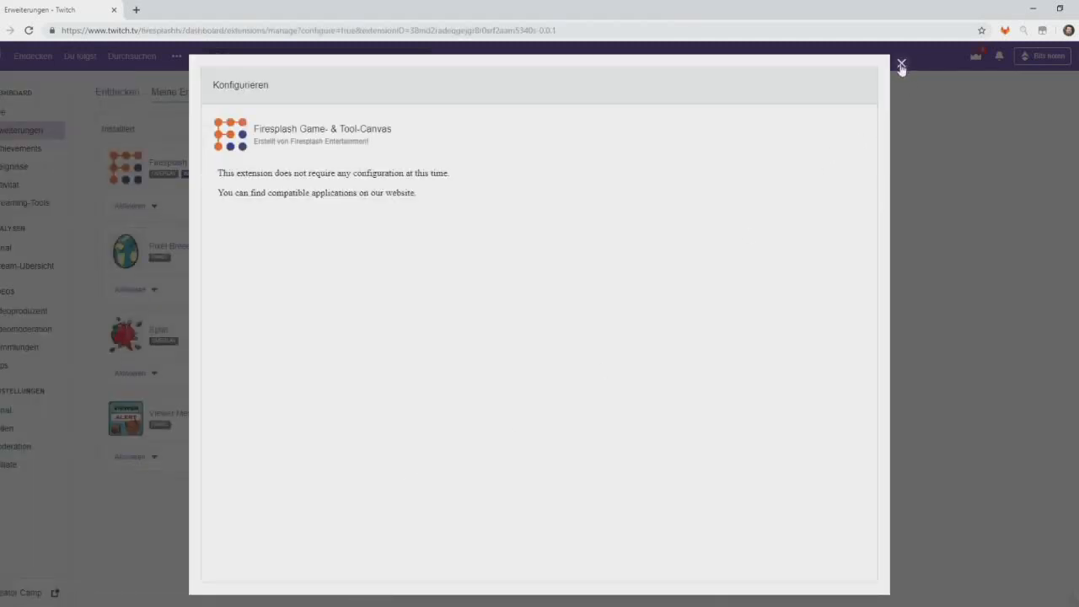
pyautogui.click(901, 64)
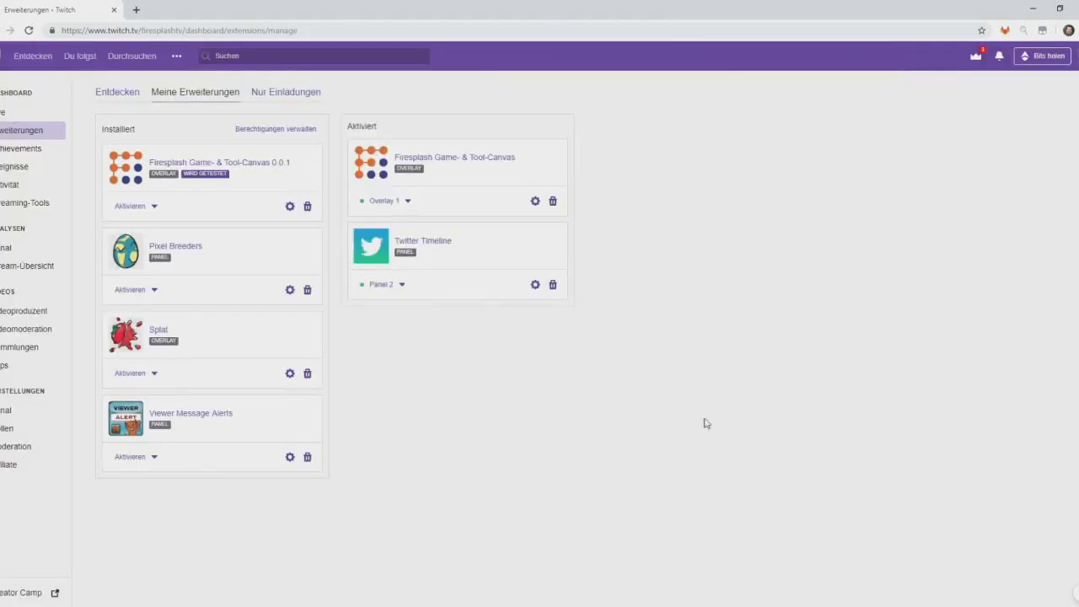
pyautogui.moveTo(107, 126)
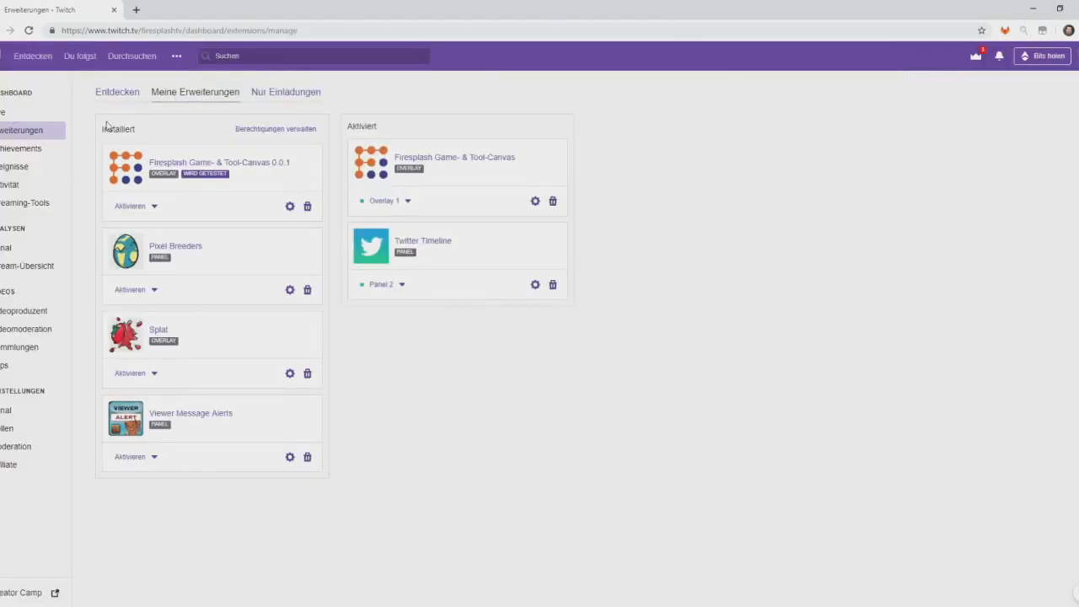
# Activate Firesplash Game- & Tool-Canvas 0.0.1 with 'Als Overlay 1 festlegen'.
pyautogui.click(154, 206)
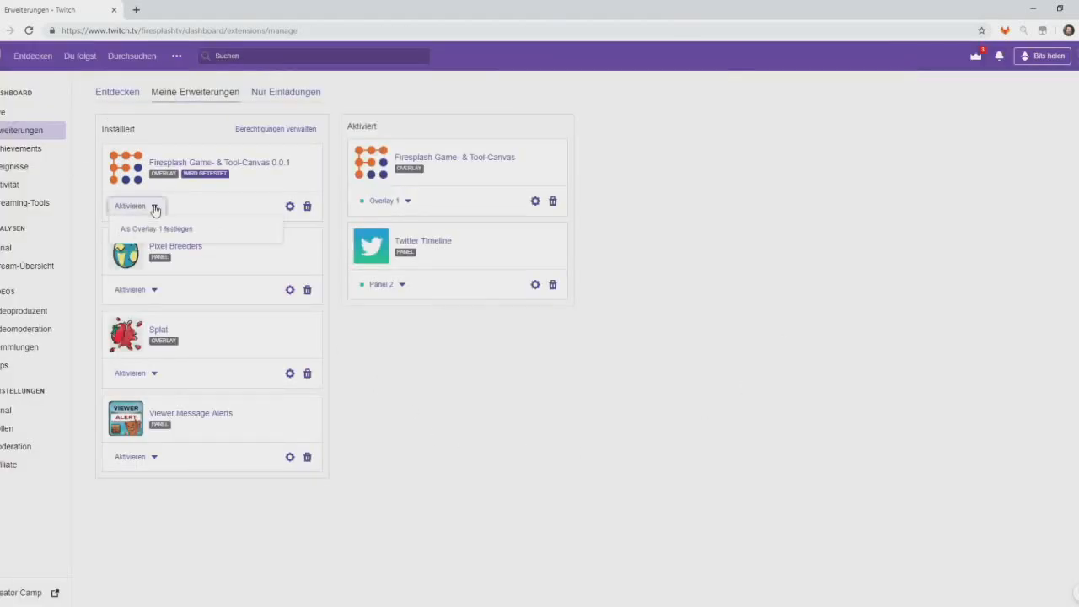
pyautogui.moveTo(177, 229)
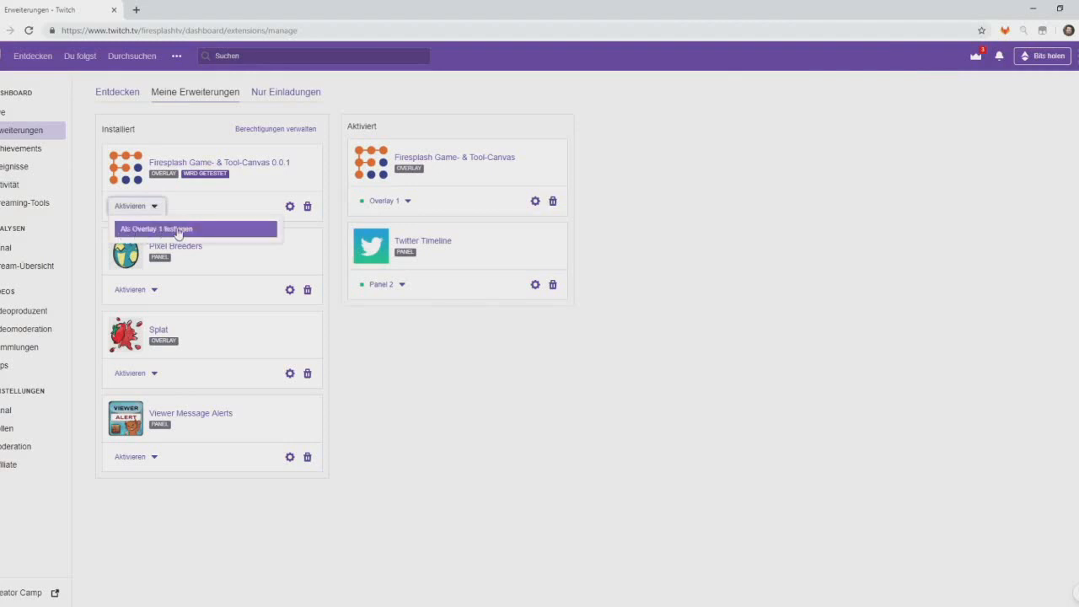
pyautogui.click(156, 229)
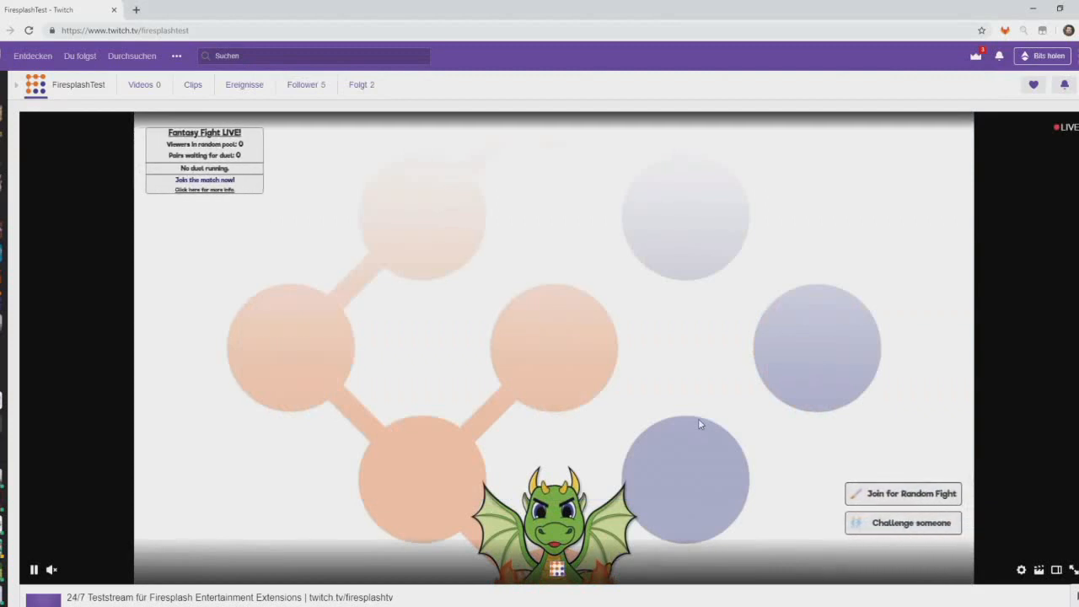
pyautogui.moveTo(580, 318)
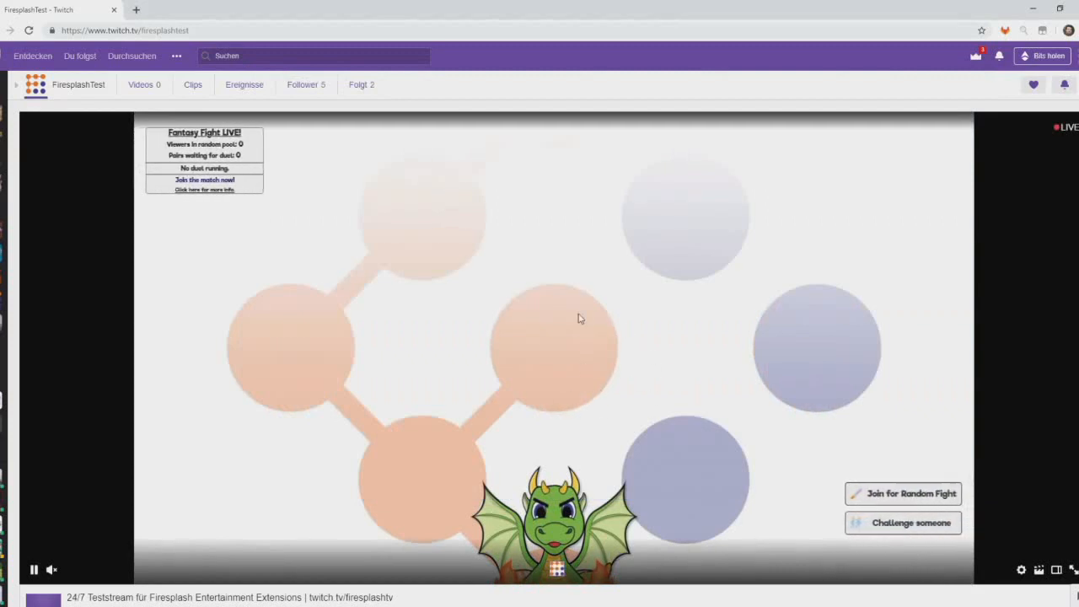
pyautogui.moveTo(911, 522)
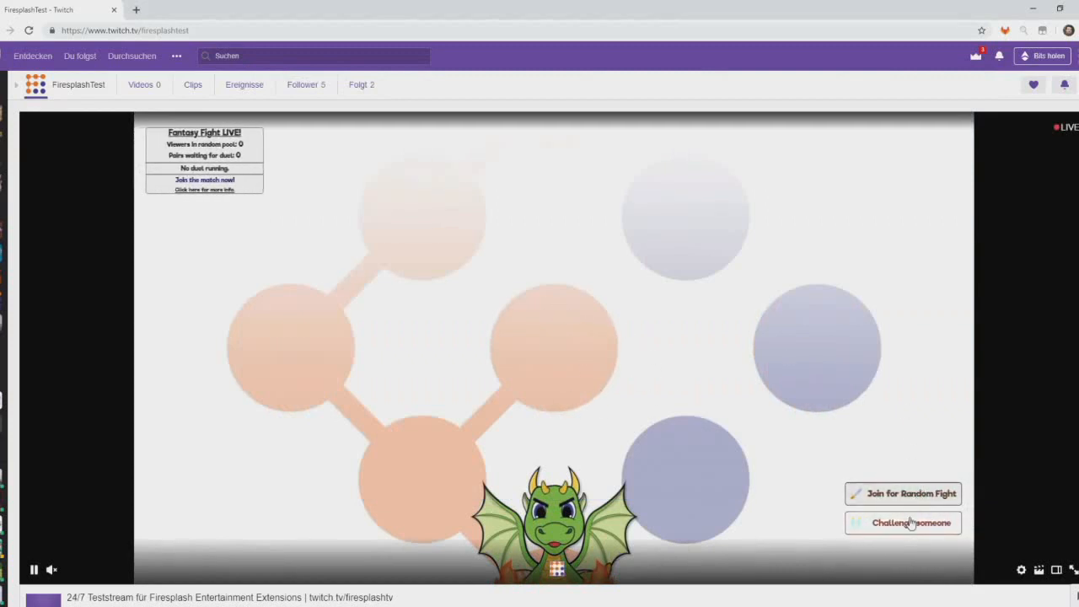
pyautogui.moveTo(911, 498)
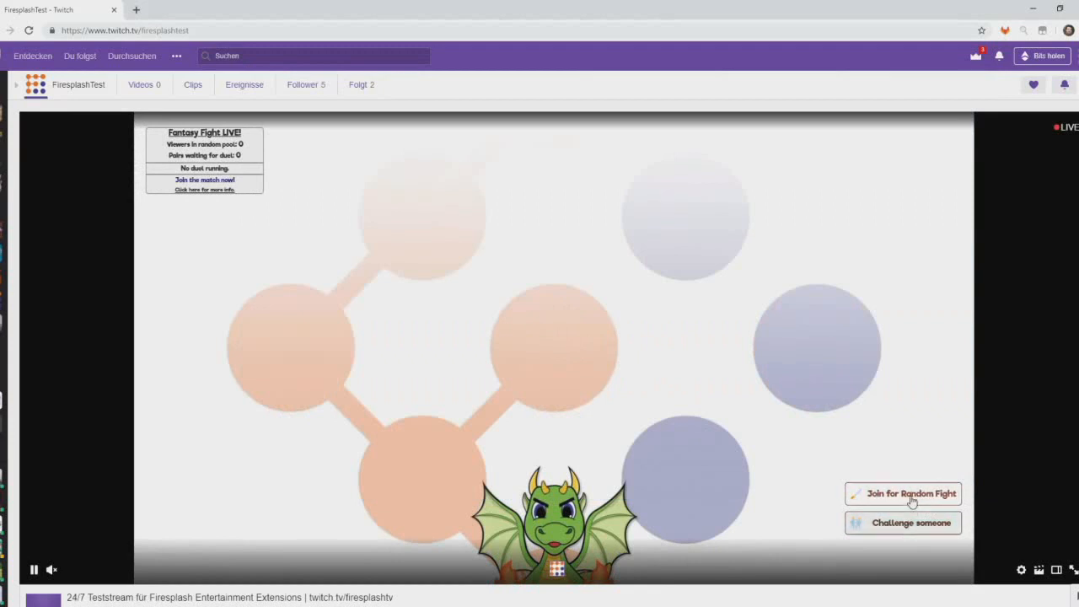
pyautogui.moveTo(388, 307)
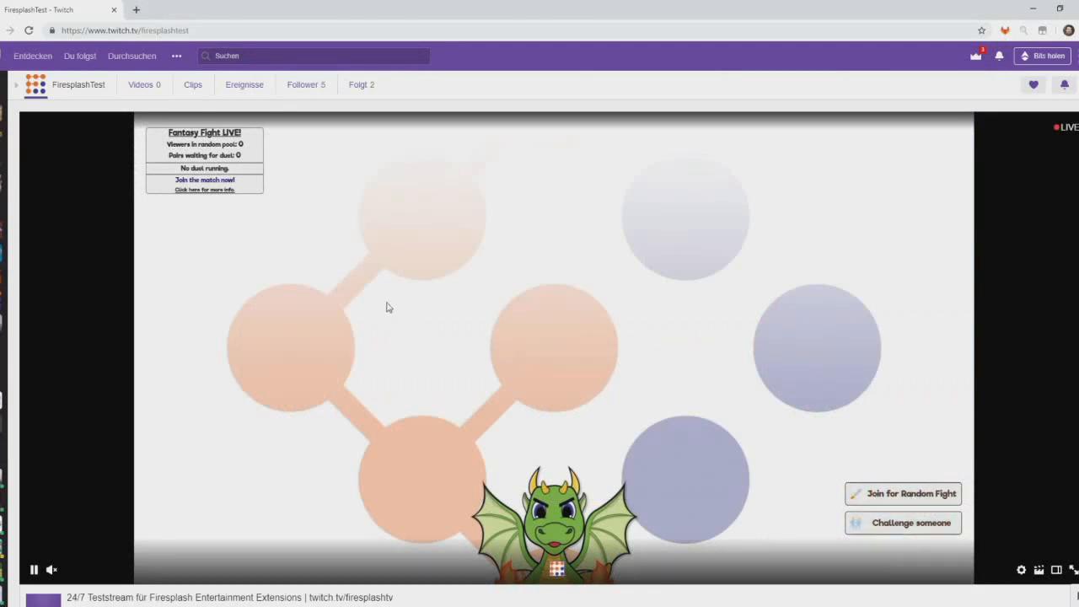
pyautogui.moveTo(399, 319)
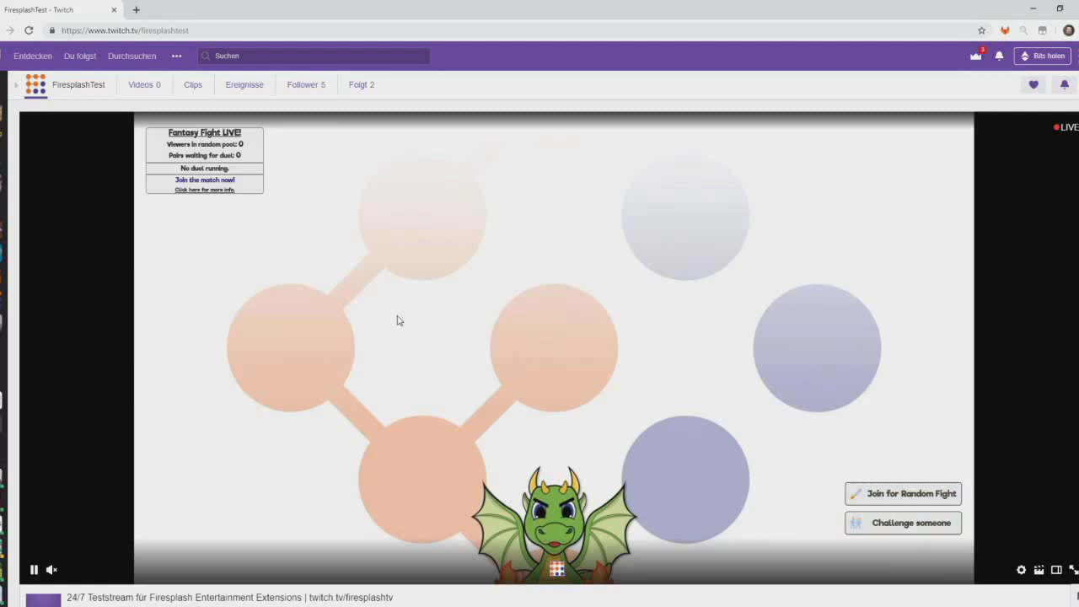
pyautogui.moveTo(397, 323)
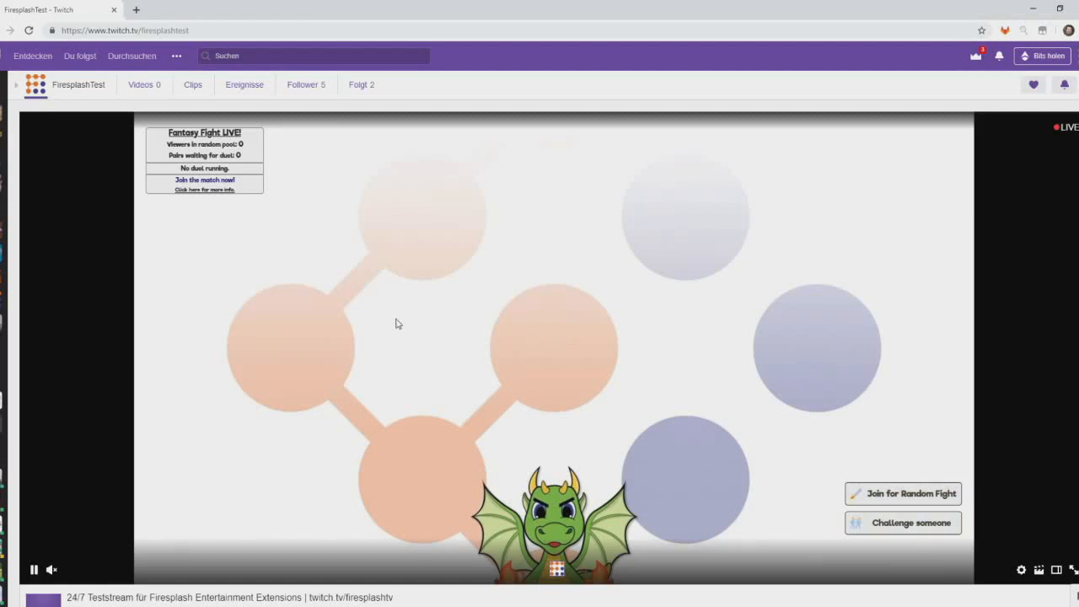